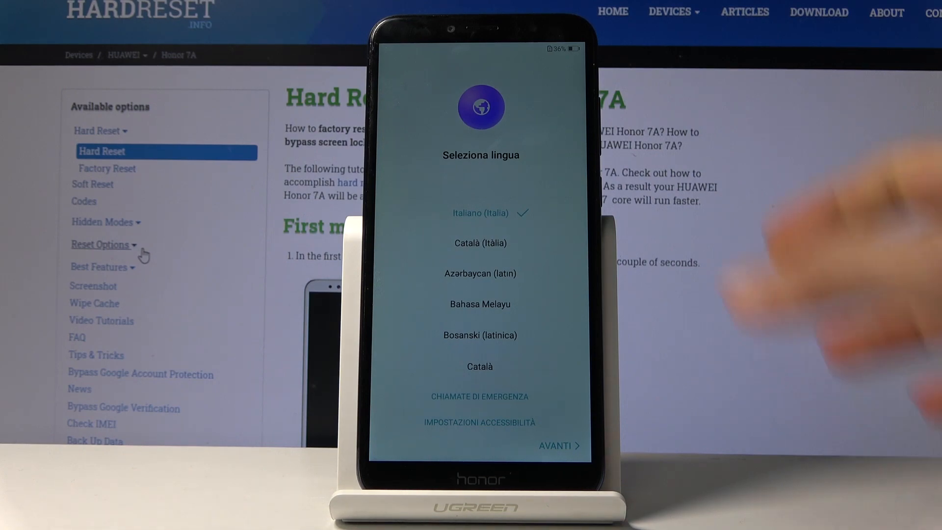
Scroll the language list to English and continue to the Insert SIM card step.
{"action": "scroll", "scroll_direction": "down", "scroll_amount": 3}
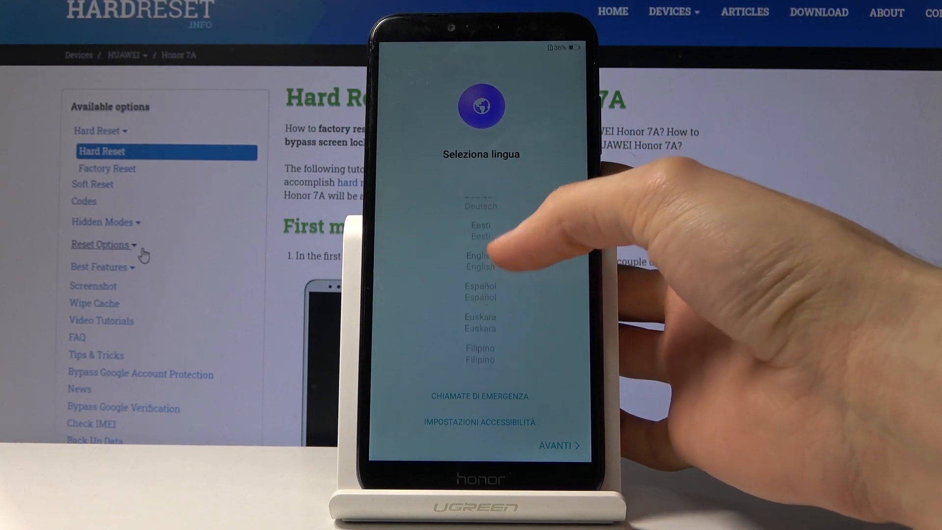
{"action": "scroll", "scroll_direction": "down", "scroll_amount": 3}
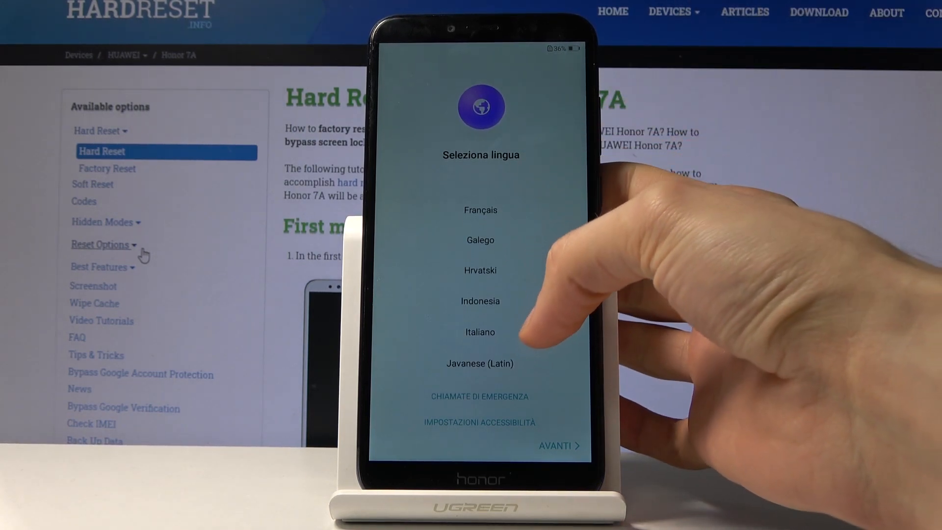
{"action": "scroll", "scroll_direction": "down", "scroll_amount": 3}
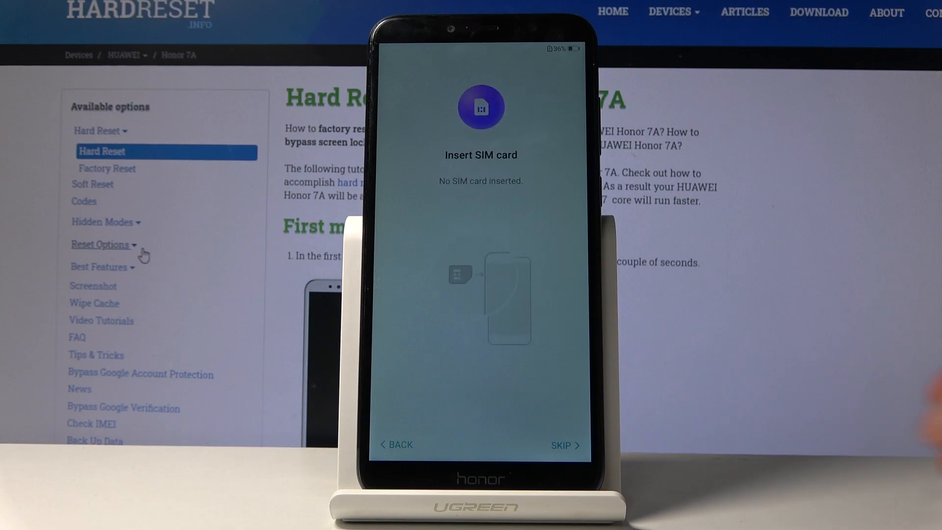
Skip the SIM card step and accept the end user licence agreement.
{"action": "left_click", "coordinate": [562, 445]}
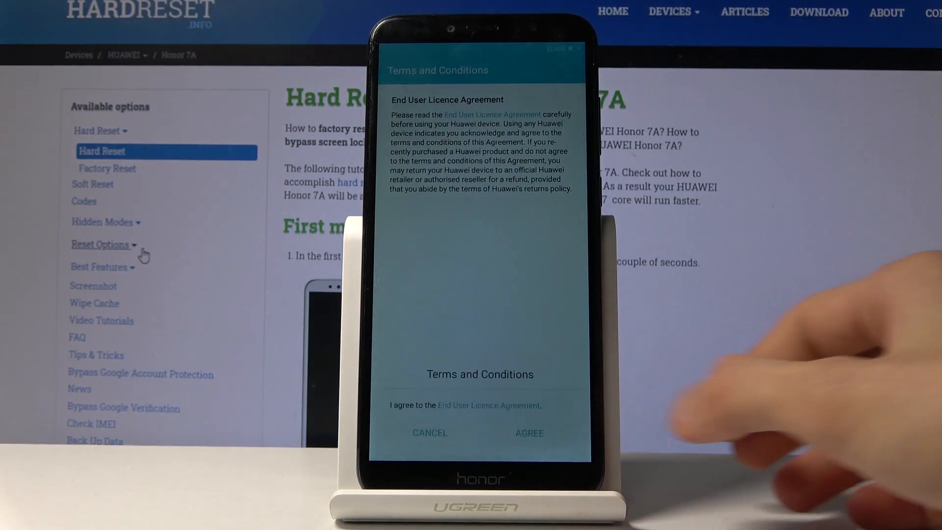
{"action": "left_click", "coordinate": [529, 432]}
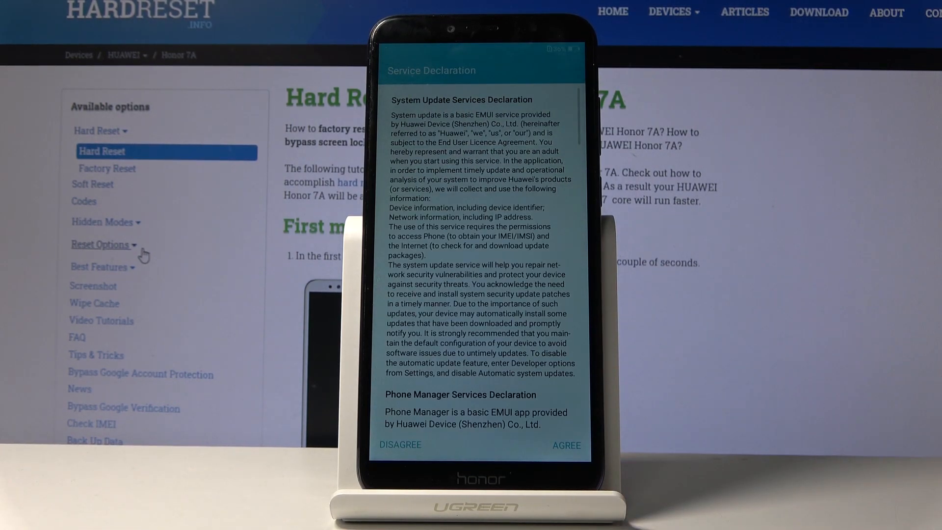
{"action": "left_click", "coordinate": [565, 445]}
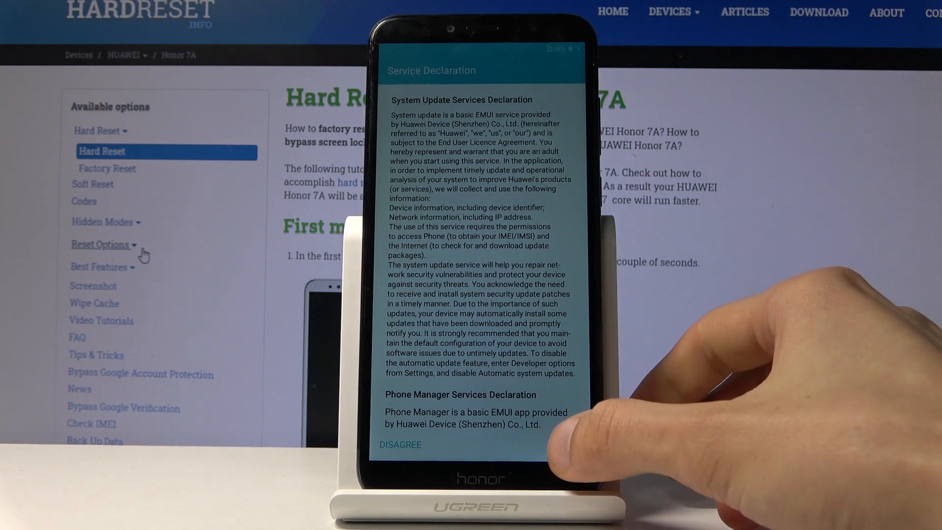
Accept the service declarations, skip the improvement project, and agree to all permissions.
{"action": "left_click", "coordinate": [399, 444]}
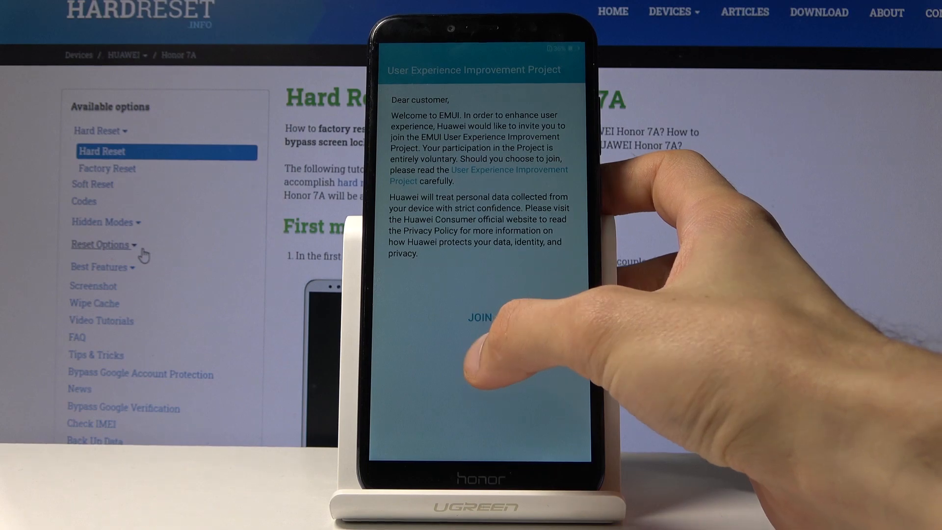
{"action": "left_click", "coordinate": [478, 318]}
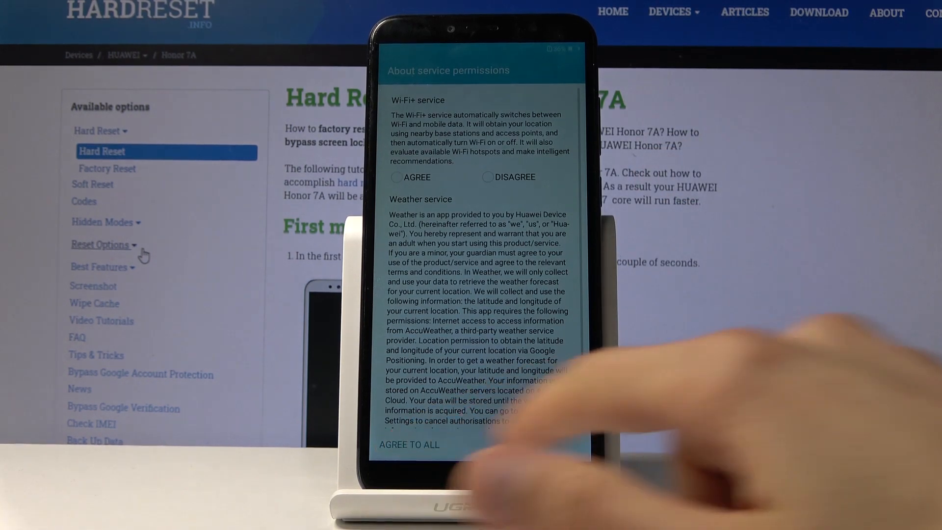
{"action": "left_click", "coordinate": [410, 444]}
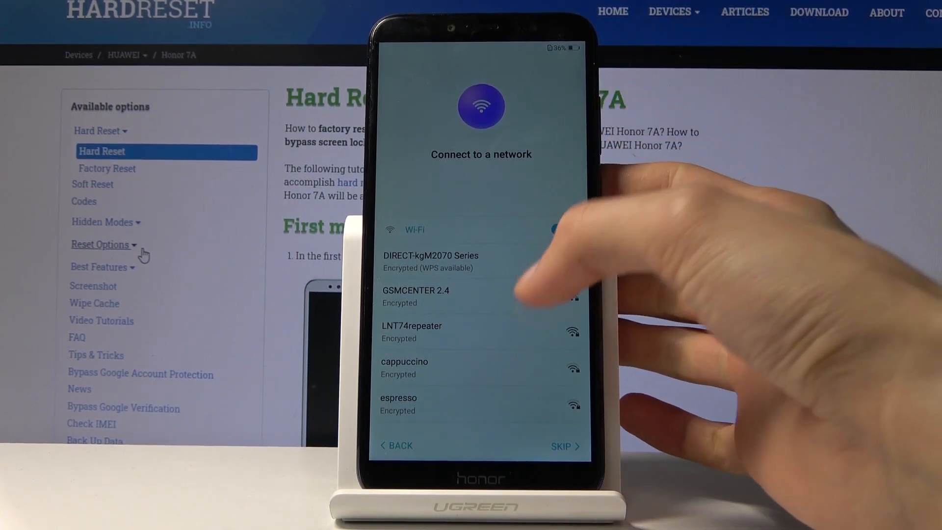
Join the GSMCENTER 2.4 Wi-Fi network and proceed to the next step.
{"action": "left_click", "coordinate": [416, 297]}
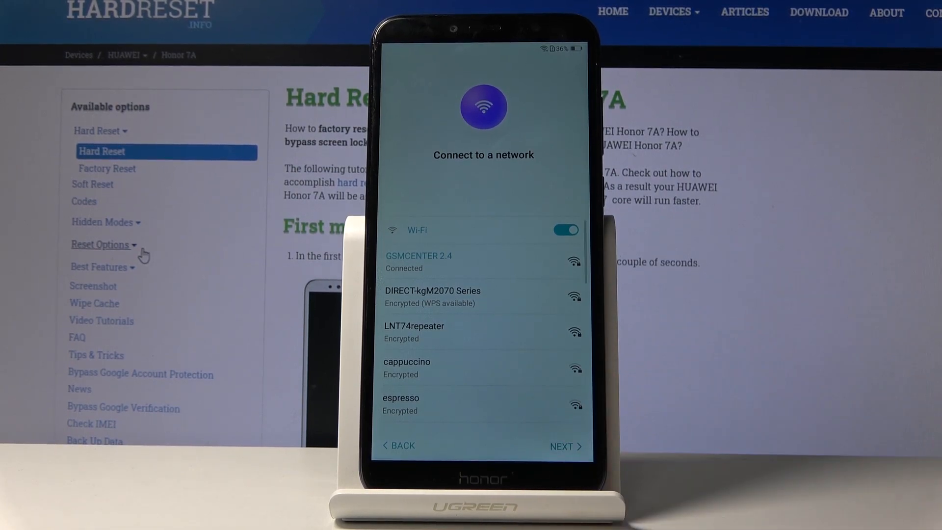
{"action": "left_click", "coordinate": [562, 446]}
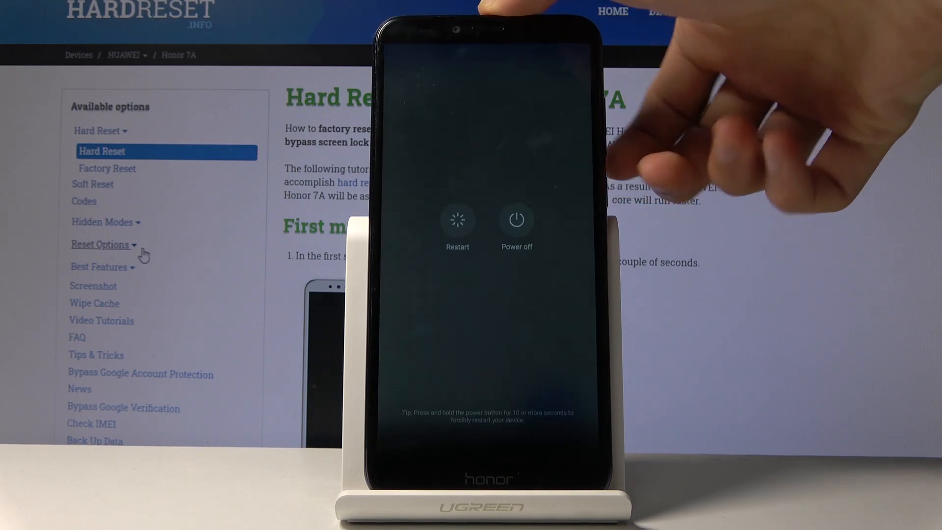
Bring up the Restart / Power off menu.
{"action": "left_click", "coordinate": [457, 222]}
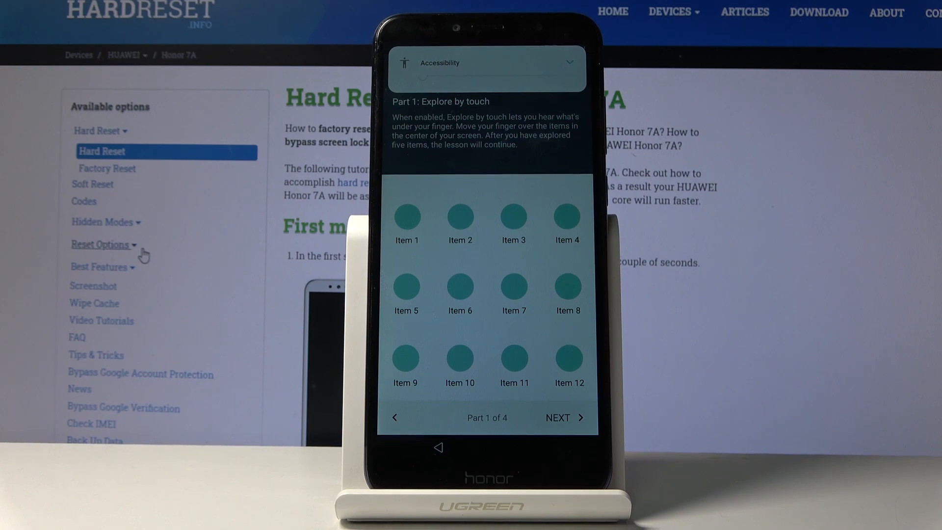
Use the down-then-right gesture in the tutorial to open TalkBack's Global Context Menu.
{"action": "left_click", "coordinate": [564, 418]}
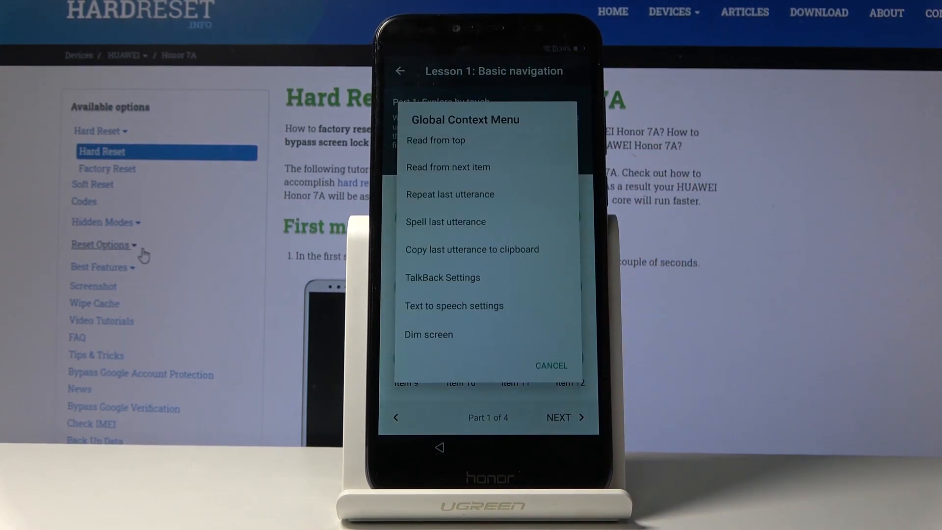
Select TalkBack Settings from the Global Context Menu.
{"action": "left_click", "coordinate": [436, 140]}
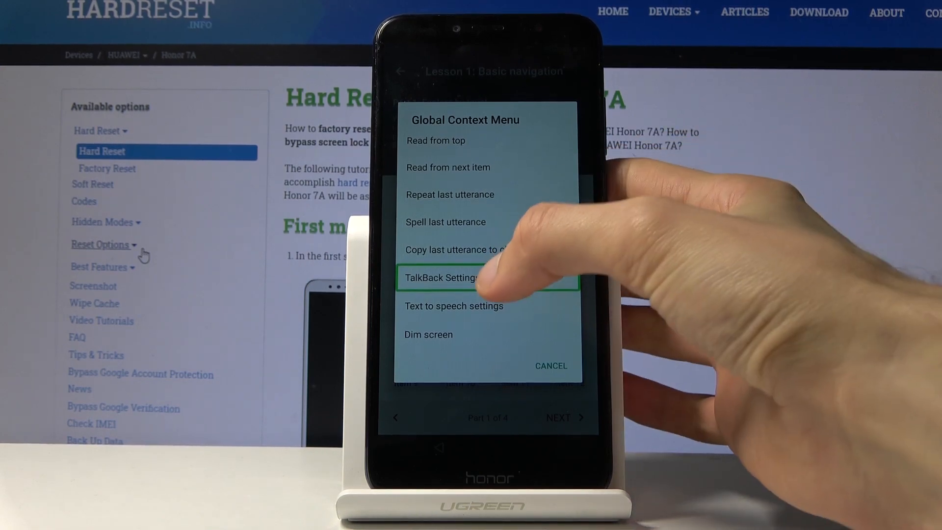
{"action": "left_click", "coordinate": [441, 276]}
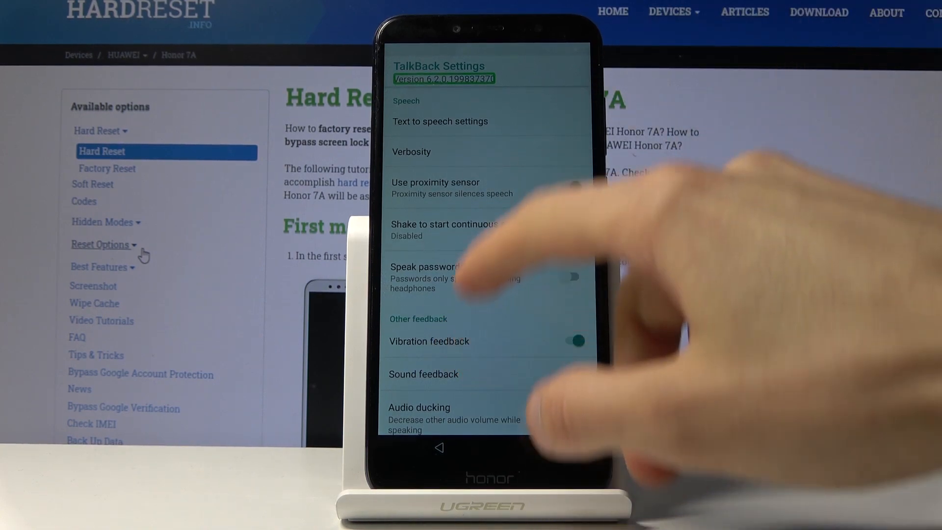
Confirm OK on the Accessibility shortcut dialog to return to TalkBack Settings.
{"action": "left_click", "coordinate": [571, 186]}
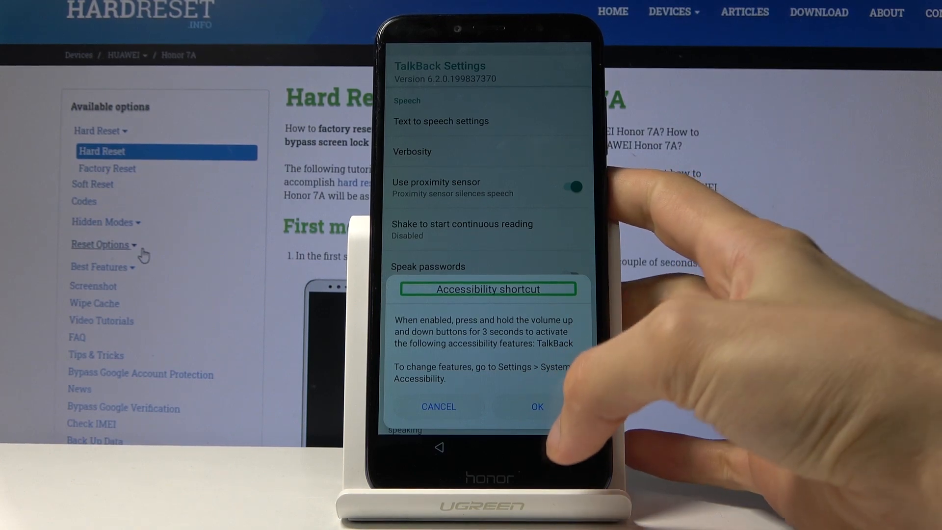
{"action": "left_click", "coordinate": [536, 407]}
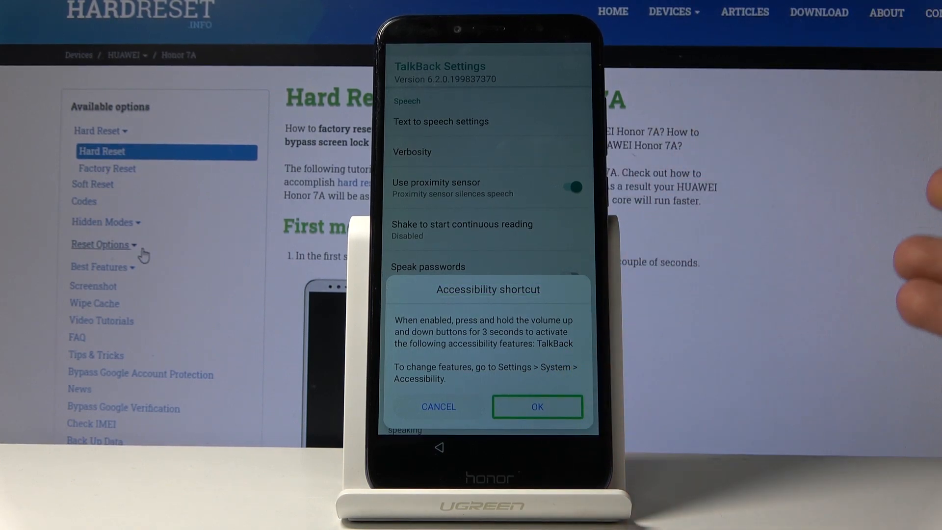
{"action": "left_click", "coordinate": [536, 406]}
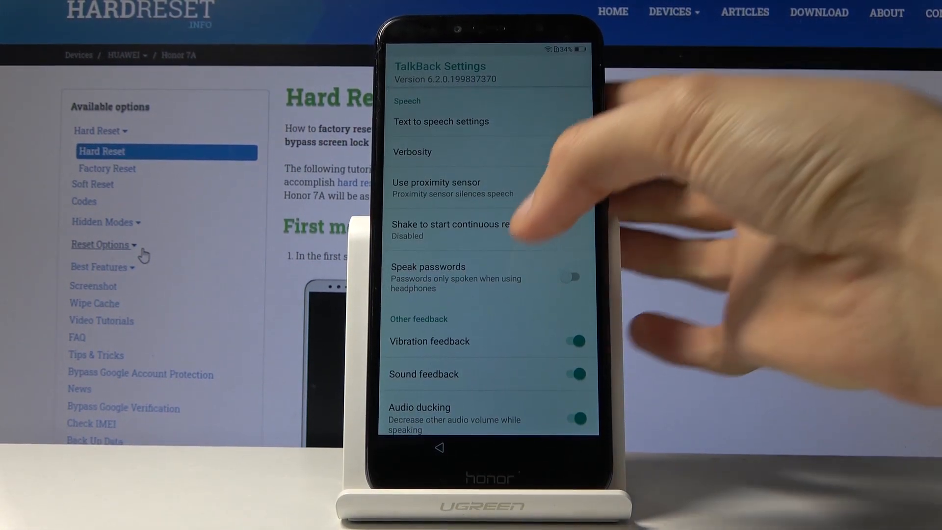
Open Help & feedback and search 'mor' under Describe your issue.
{"action": "scroll", "scroll_direction": "down", "scroll_amount": 3}
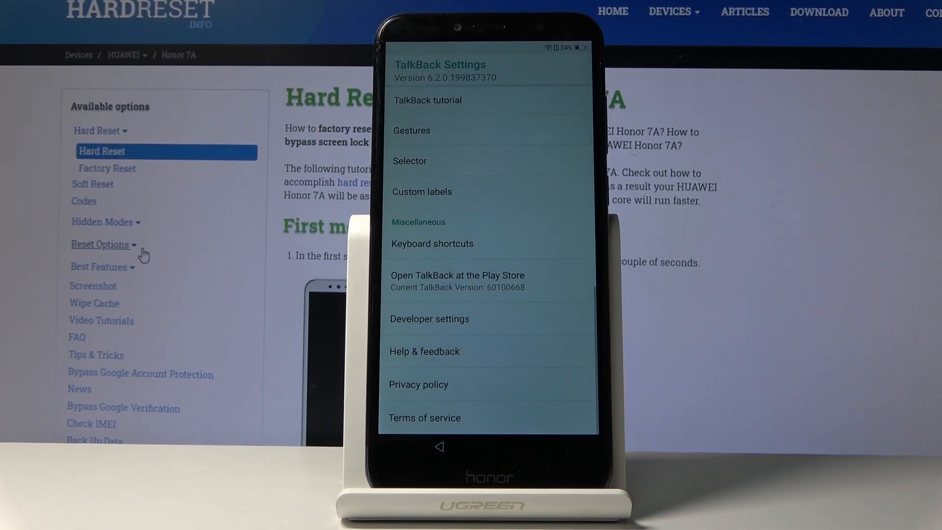
{"action": "left_click", "coordinate": [424, 351]}
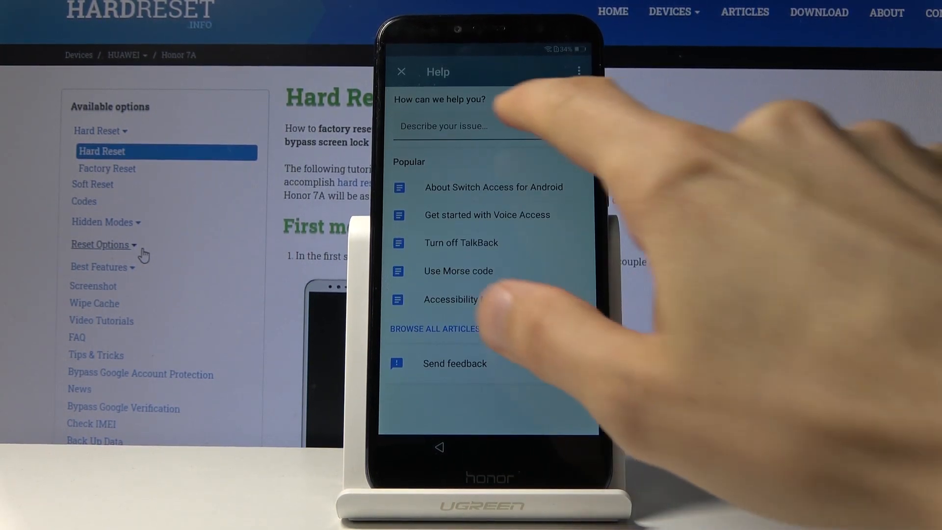
{"action": "left_click", "coordinate": [468, 126]}
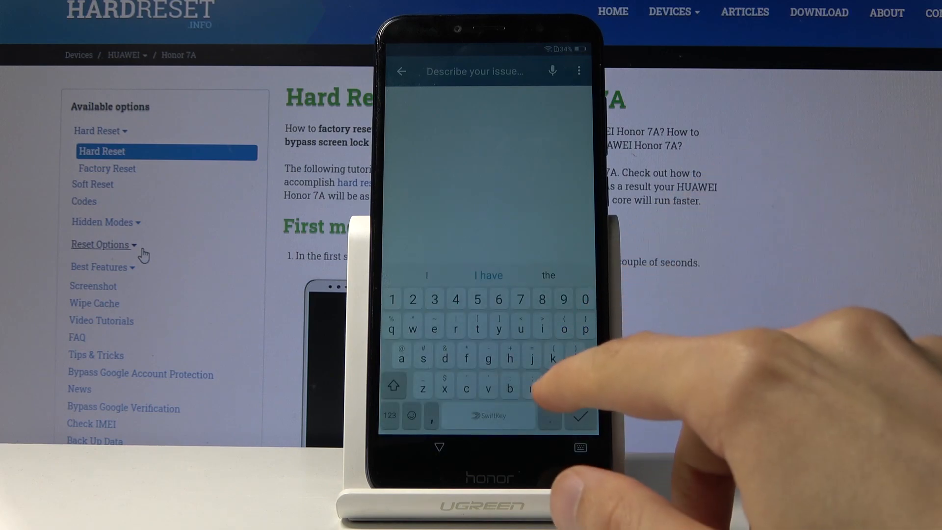
{"action": "type", "text": "mor"}
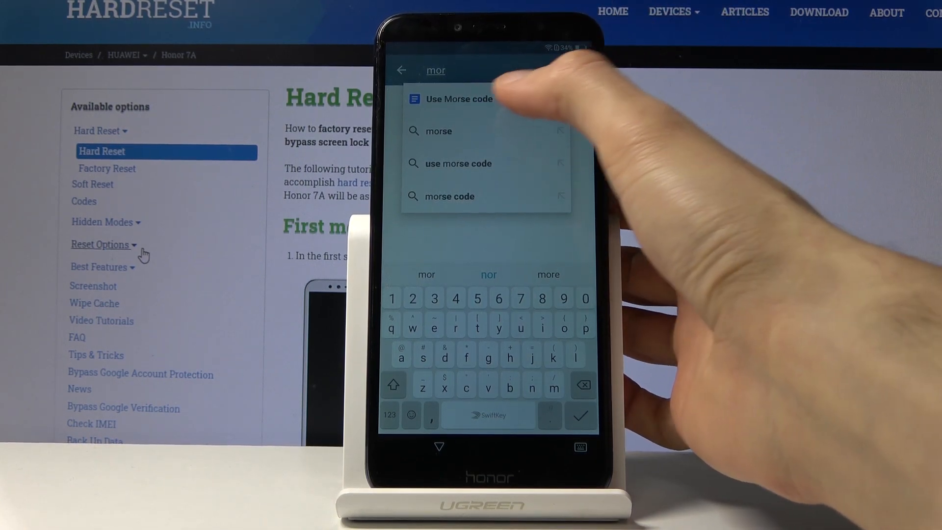
Open the Use Morse code suggestion and play its embedded YouTube video.
{"action": "left_click", "coordinate": [458, 98]}
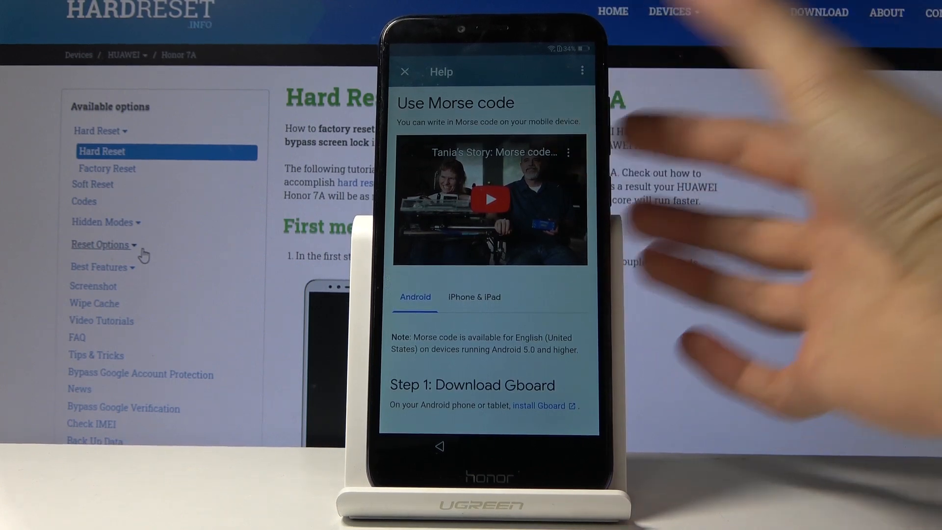
{"action": "left_click", "coordinate": [404, 71]}
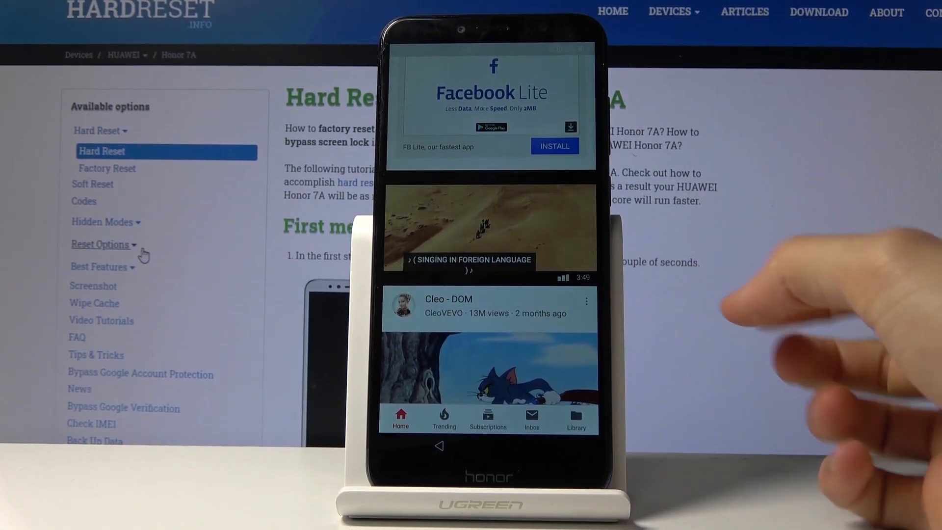
Share the Cleo - DOM video from its options menu to Gmail.
{"action": "left_click", "coordinate": [586, 300]}
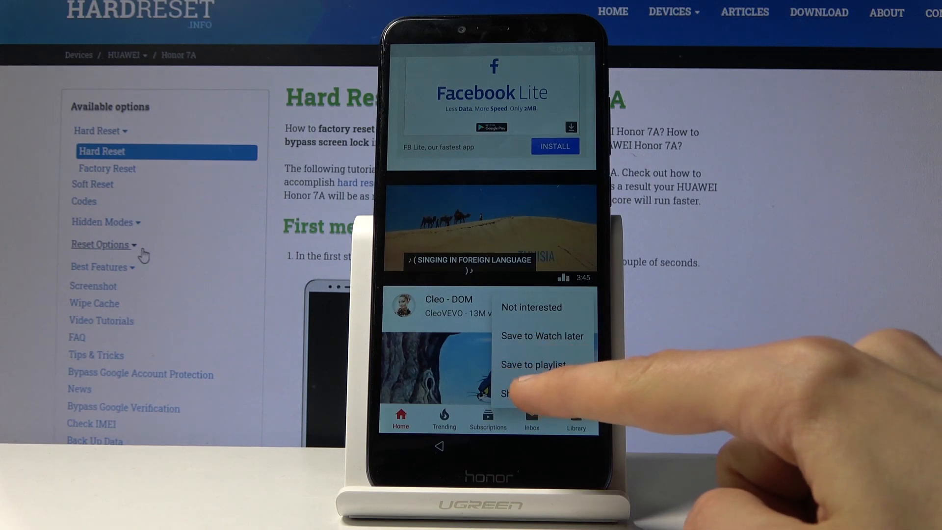
{"action": "left_click", "coordinate": [511, 394]}
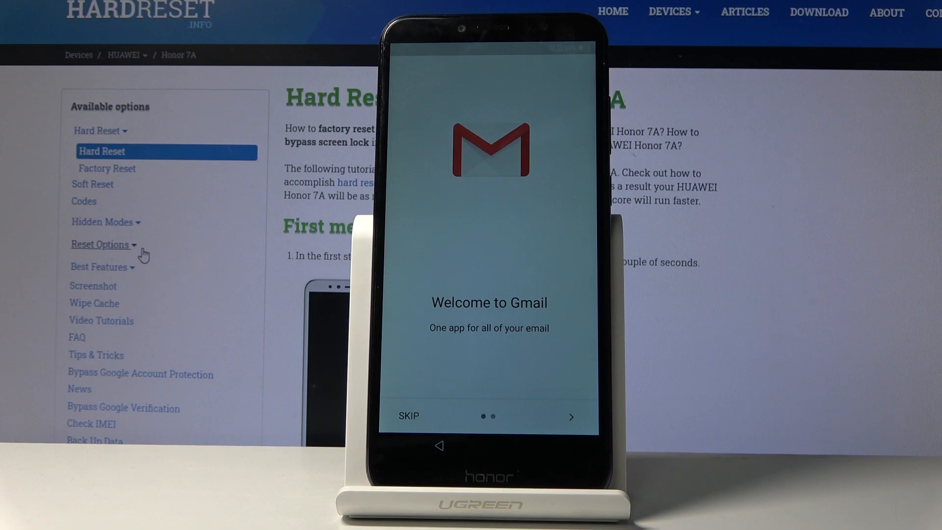
Skip Gmail's welcome introduction and start adding a new email address.
{"action": "left_click", "coordinate": [570, 417]}
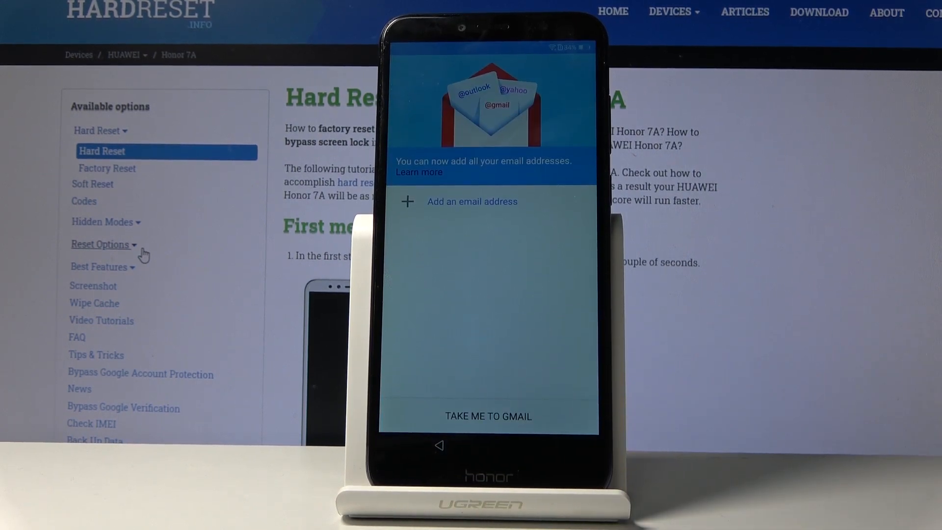
{"action": "left_click", "coordinate": [472, 201]}
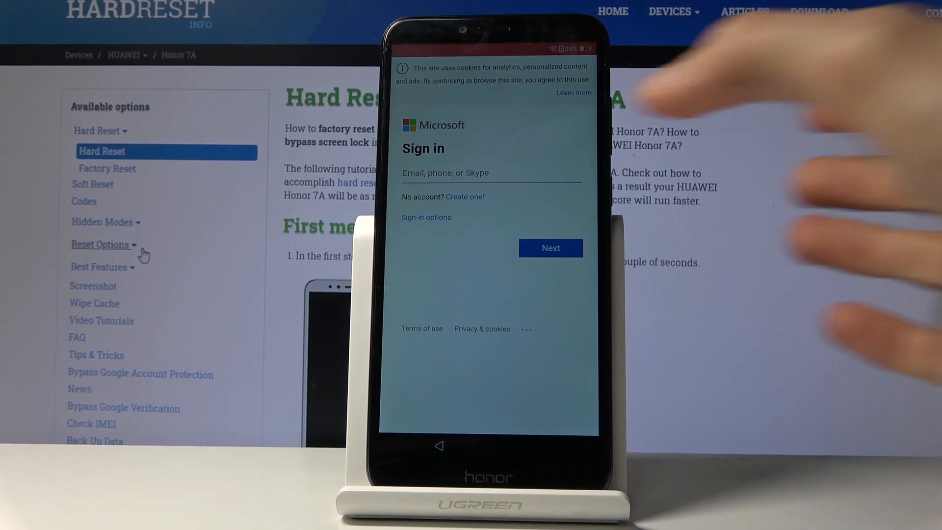
Enter the account's email address in the sign-in Email field.
{"action": "left_click", "coordinate": [490, 173]}
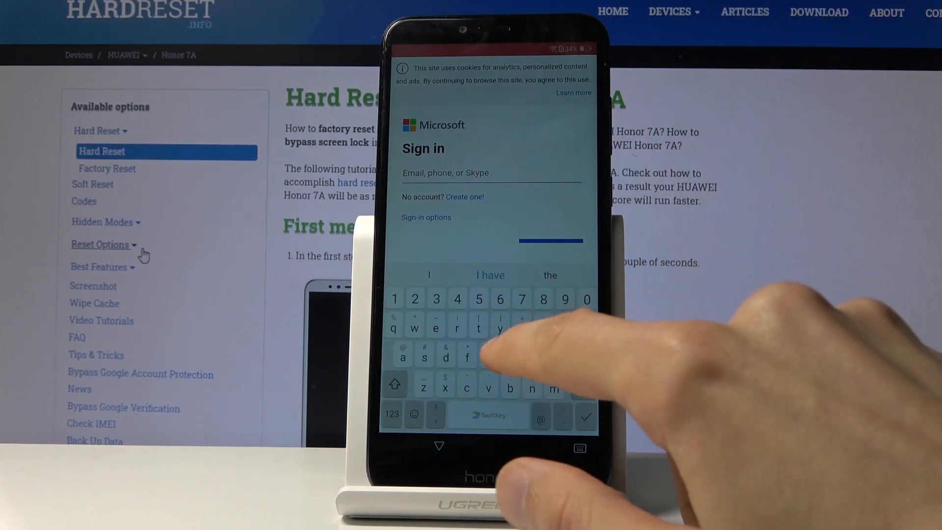
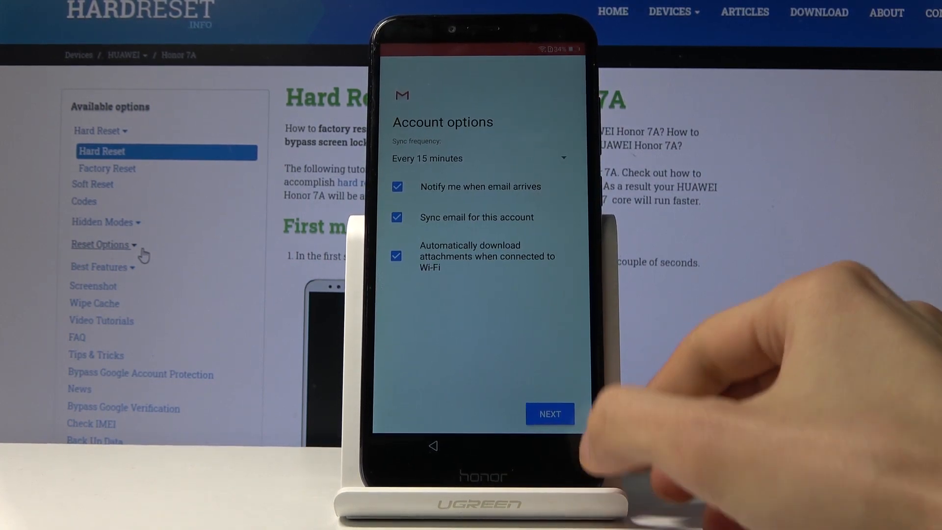
Accept the sync options, finish account setup and go into Gmail.
{"action": "left_click", "coordinate": [549, 414]}
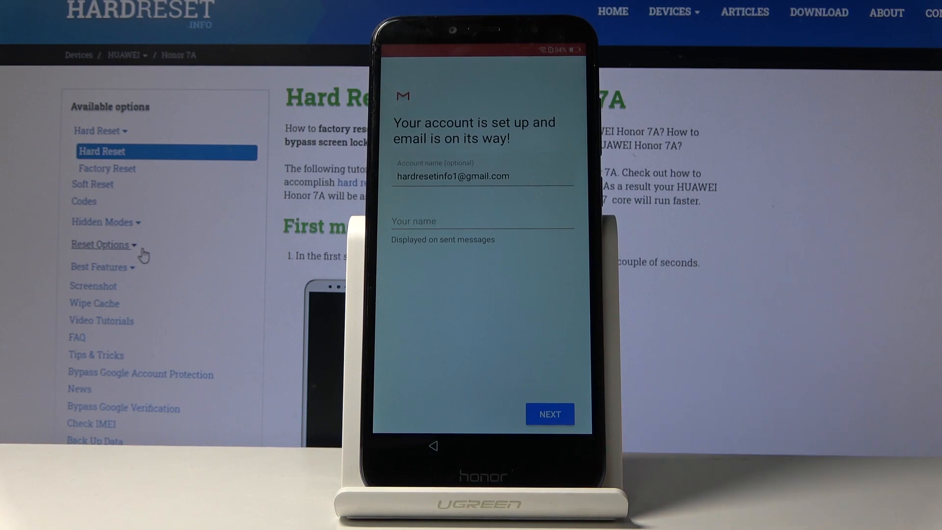
{"action": "left_click", "coordinate": [549, 414]}
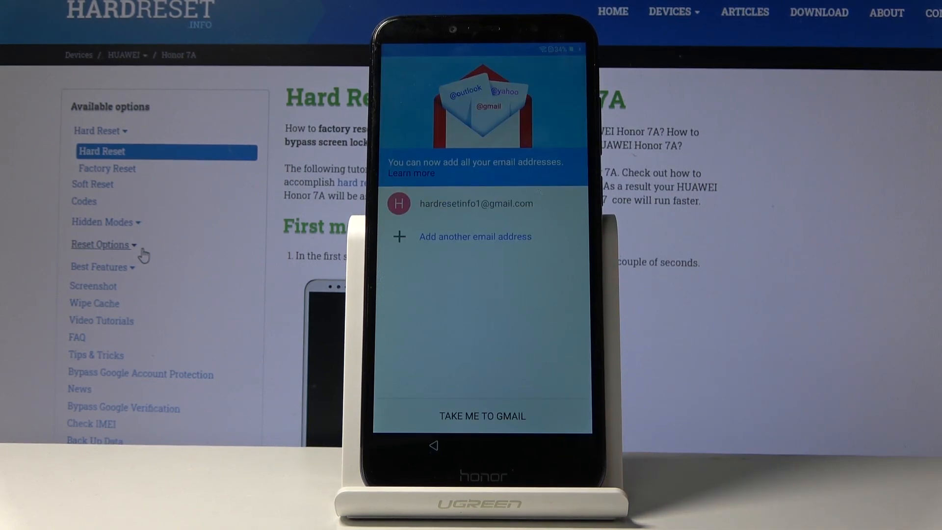
{"action": "left_click", "coordinate": [481, 415]}
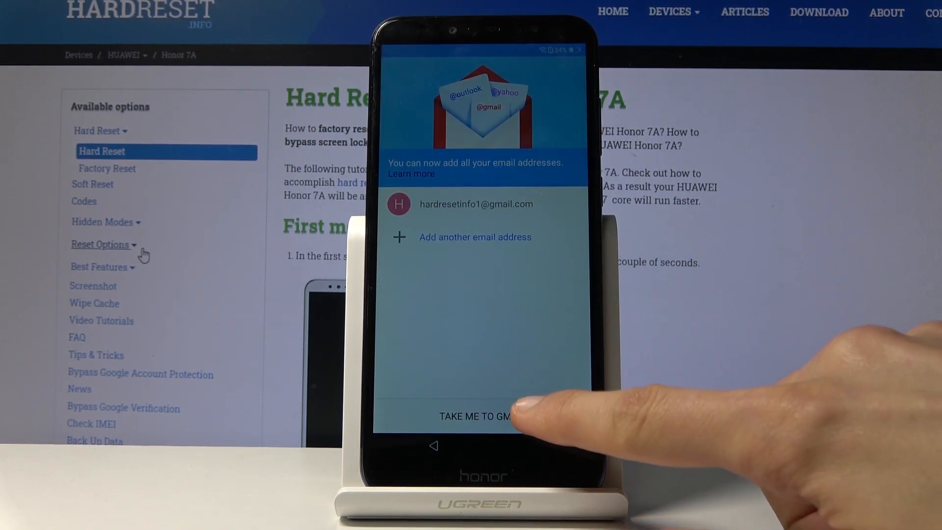
{"action": "left_click", "coordinate": [478, 416]}
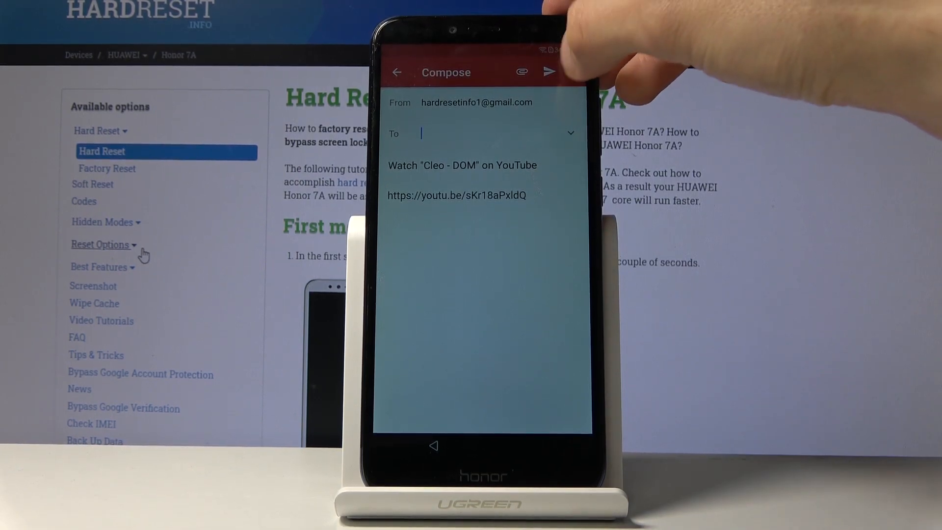
From Gmail's overflow menu, open Settings and choose Manage accounts.
{"action": "left_click", "coordinate": [559, 72]}
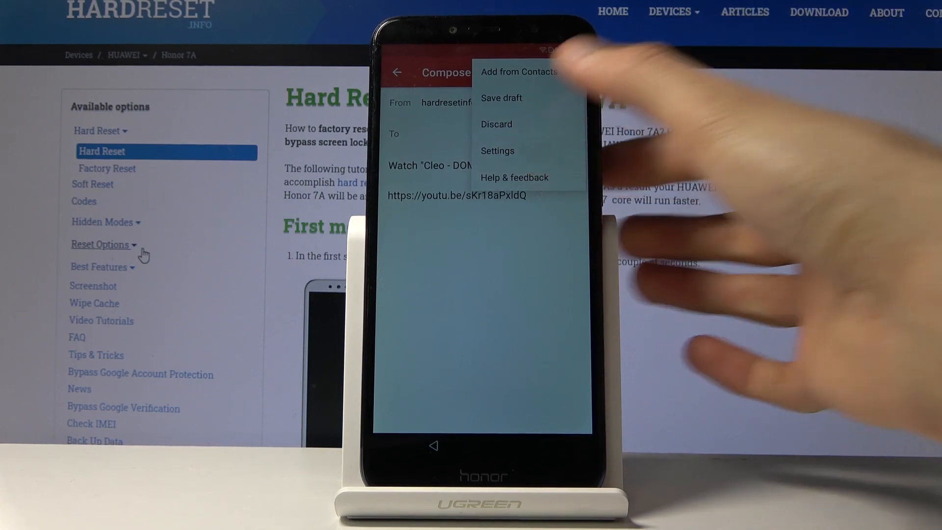
{"action": "left_click", "coordinate": [497, 150]}
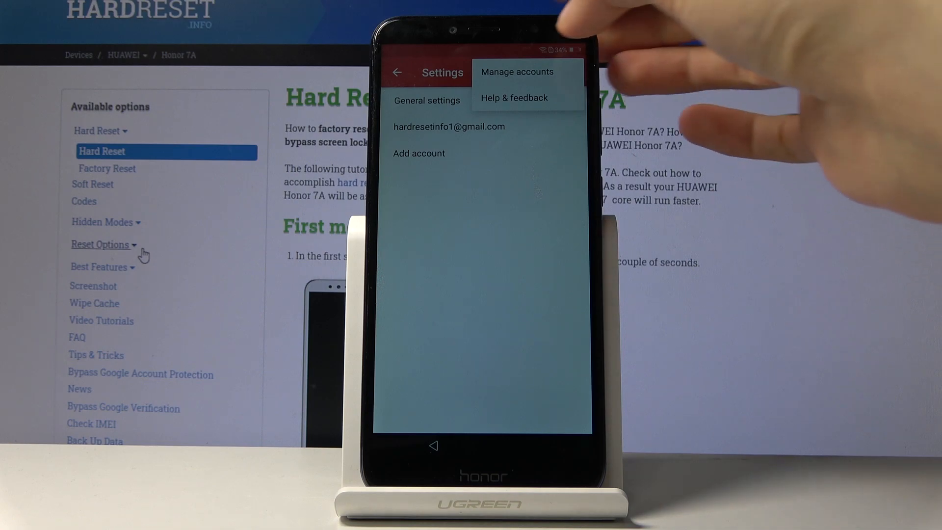
{"action": "left_click", "coordinate": [517, 72]}
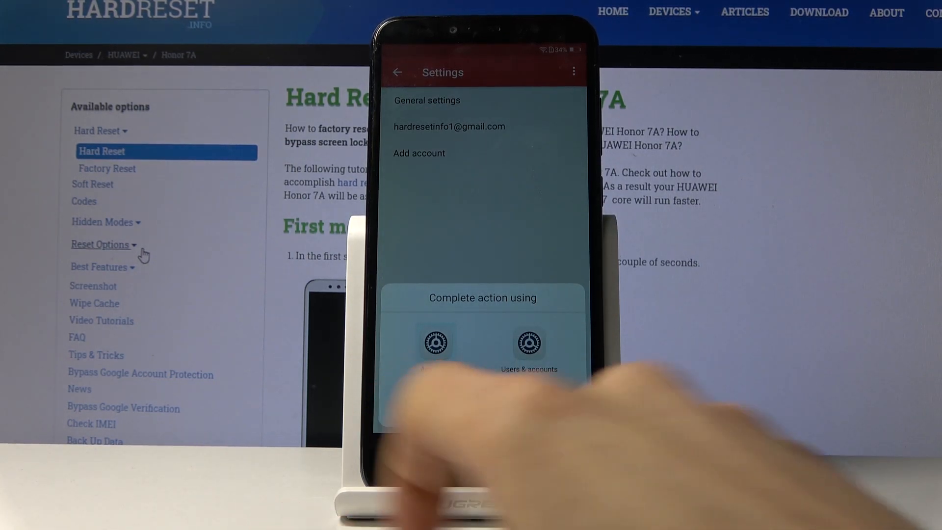
Open system Settings, check Device administrators under Security & privacy, then go back.
{"action": "left_click", "coordinate": [528, 342]}
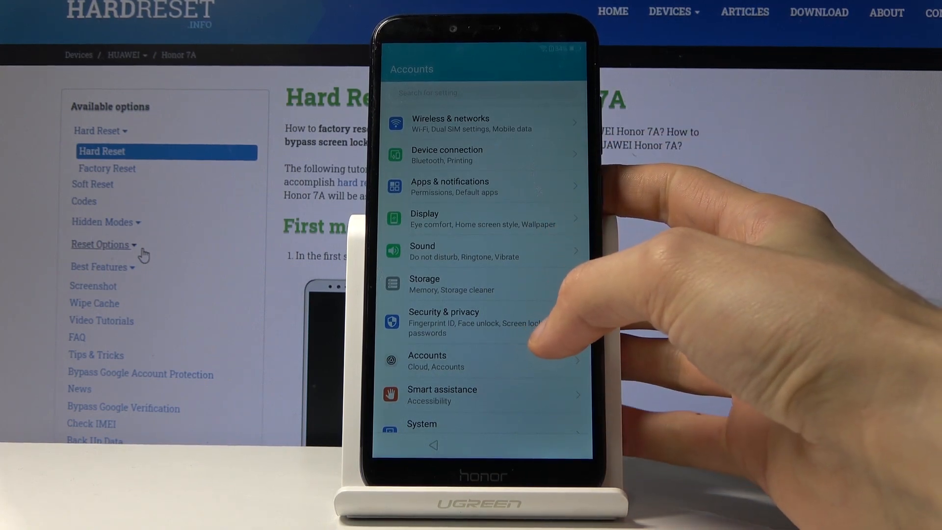
{"action": "left_click", "coordinate": [444, 311]}
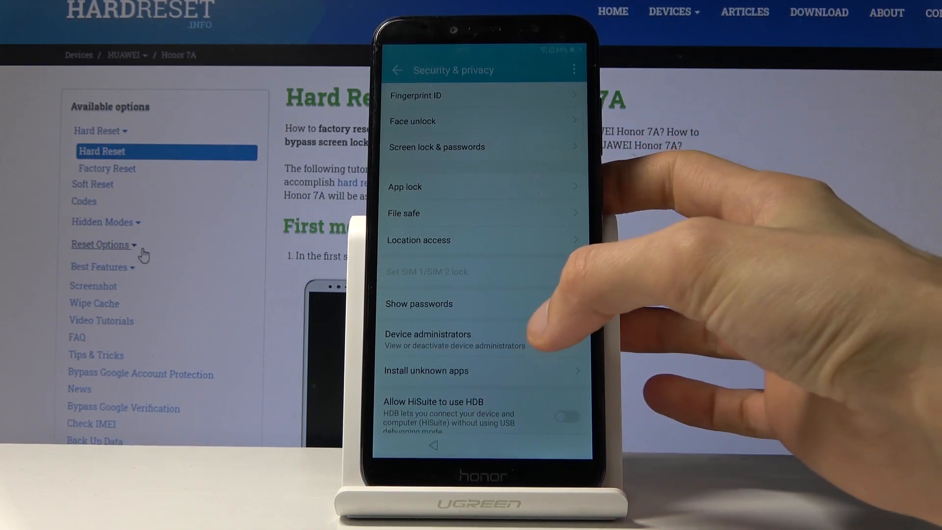
{"action": "left_click", "coordinate": [428, 339]}
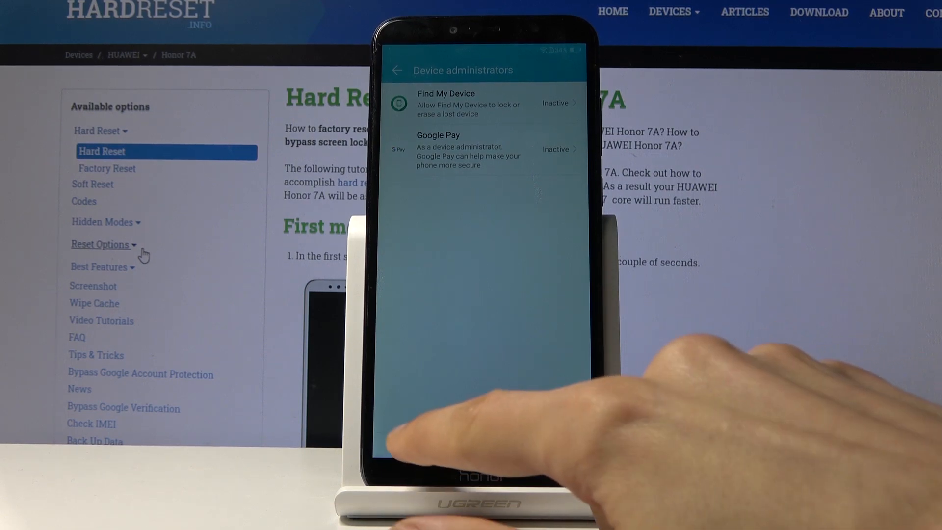
{"action": "left_click", "coordinate": [397, 70]}
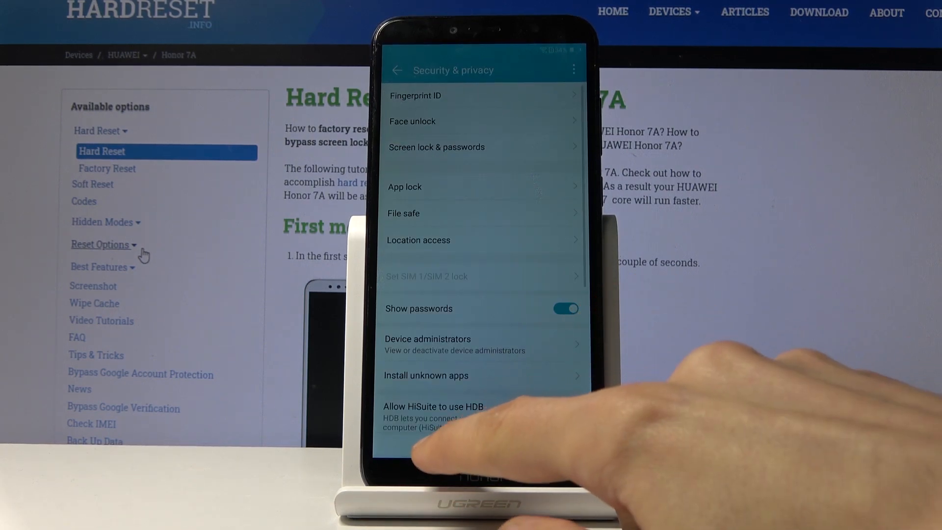
Go back and request Reset all settings until its final confirmation appears.
{"action": "left_click", "coordinate": [397, 70]}
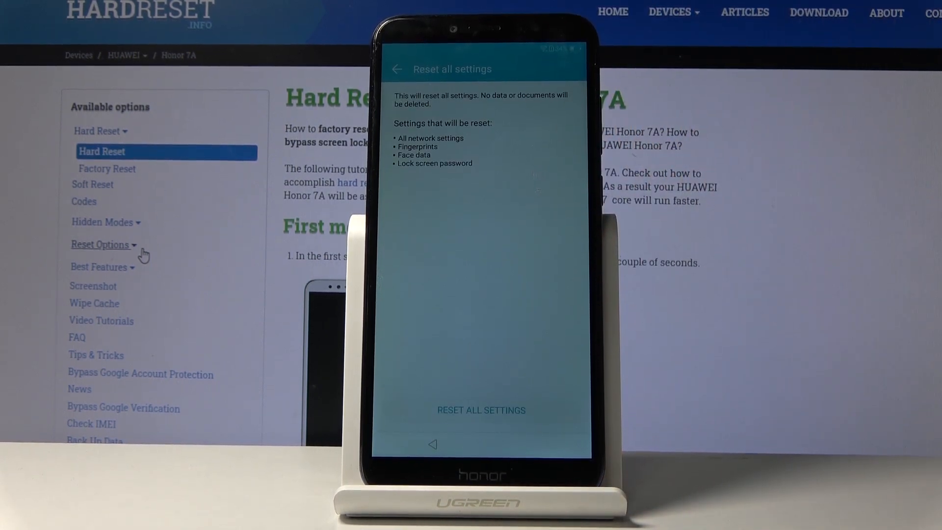
{"action": "left_click", "coordinate": [481, 410]}
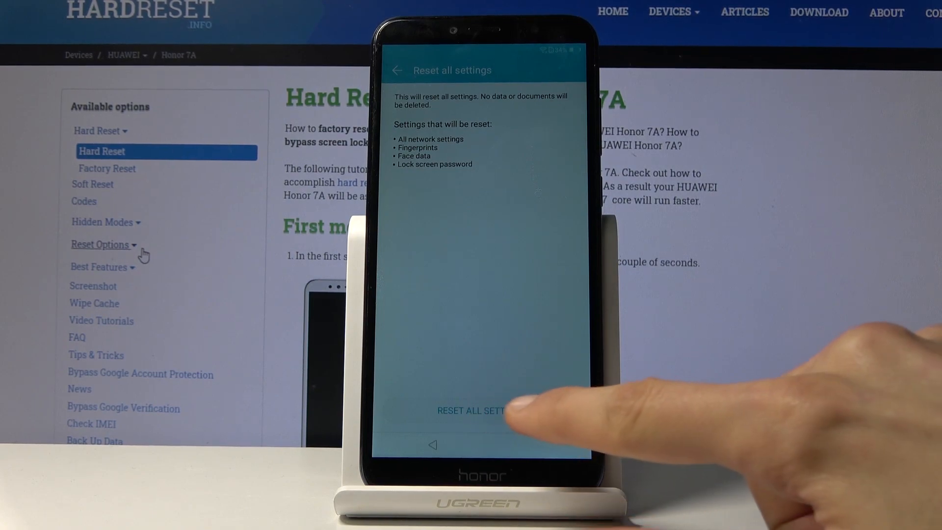
{"action": "left_click", "coordinate": [471, 410]}
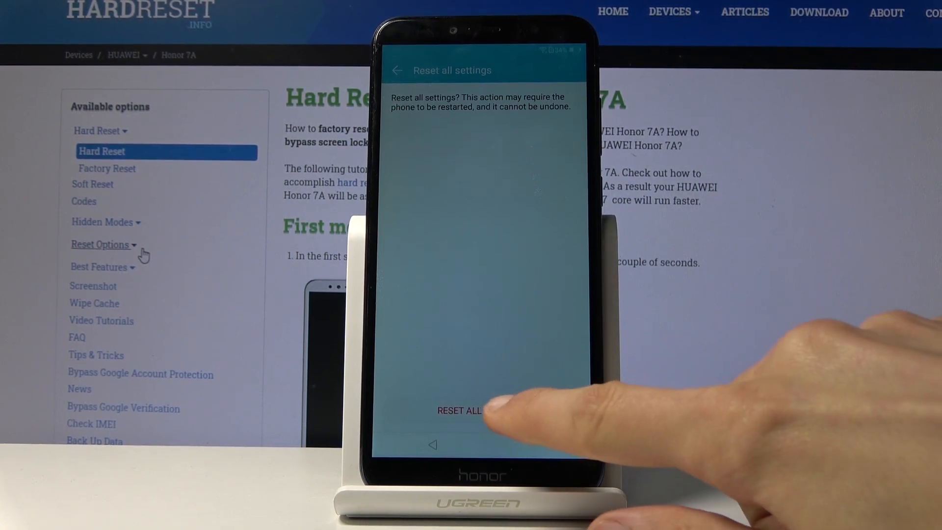
{"action": "left_click", "coordinate": [458, 410]}
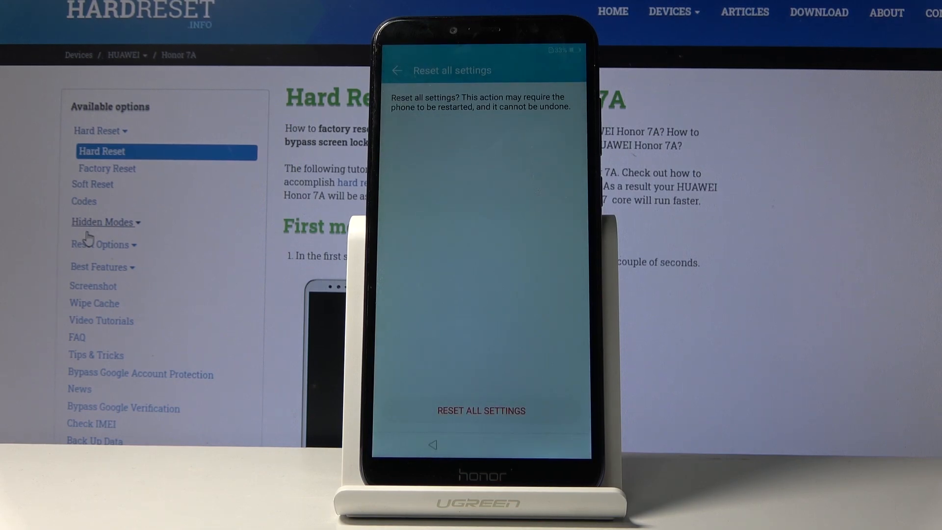
Confirm resetting all of the phone's settings.
{"action": "left_click", "coordinate": [481, 410]}
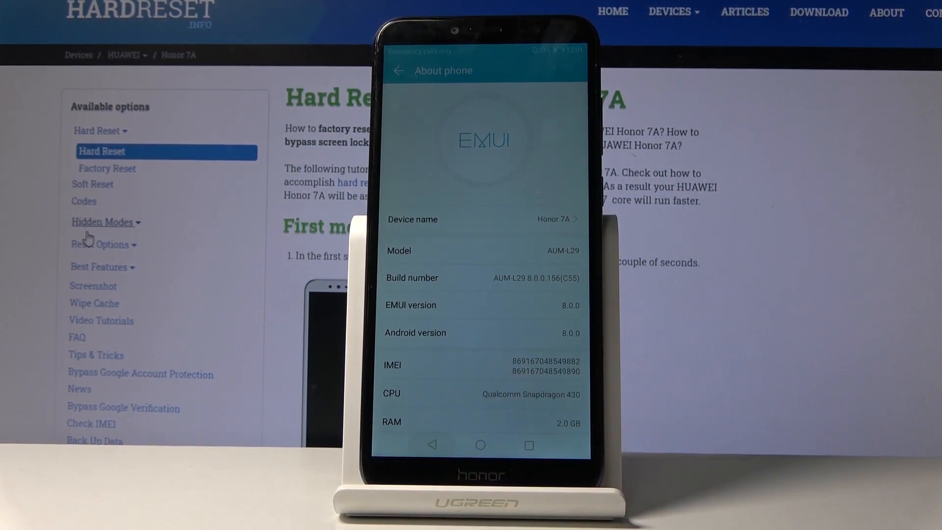
Return to System, open Developer options and switch on OEM unlocking.
{"action": "left_click", "coordinate": [399, 70]}
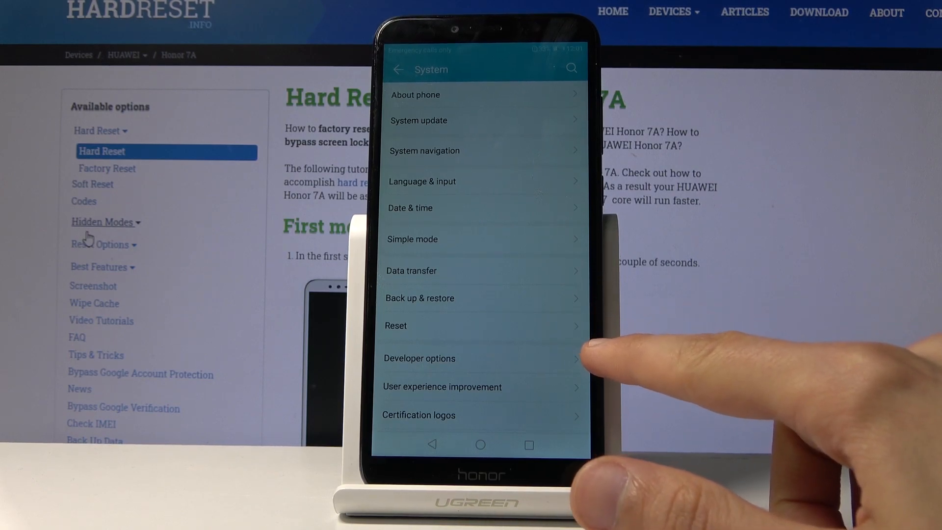
{"action": "left_click", "coordinate": [418, 358]}
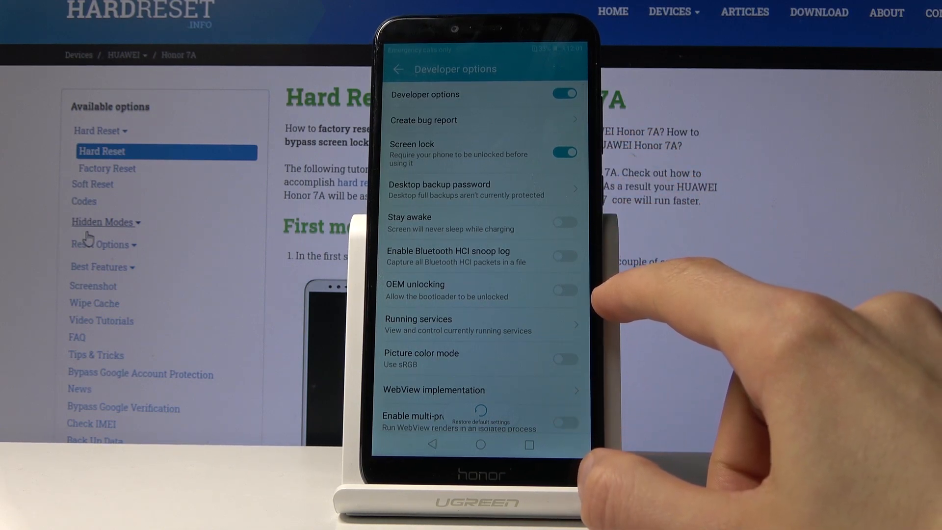
{"action": "left_click", "coordinate": [562, 290]}
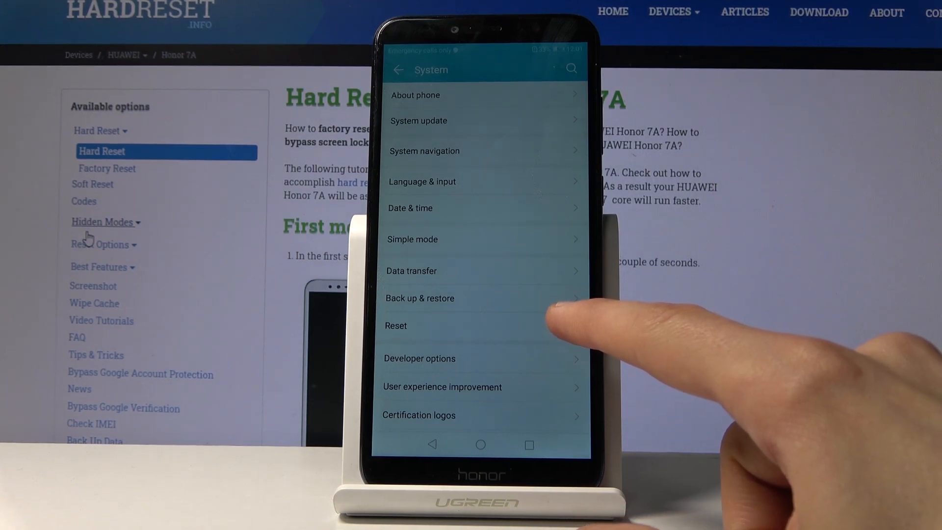
Open Reset, choose Factory data reset and request RESET PHONE.
{"action": "left_click", "coordinate": [396, 325]}
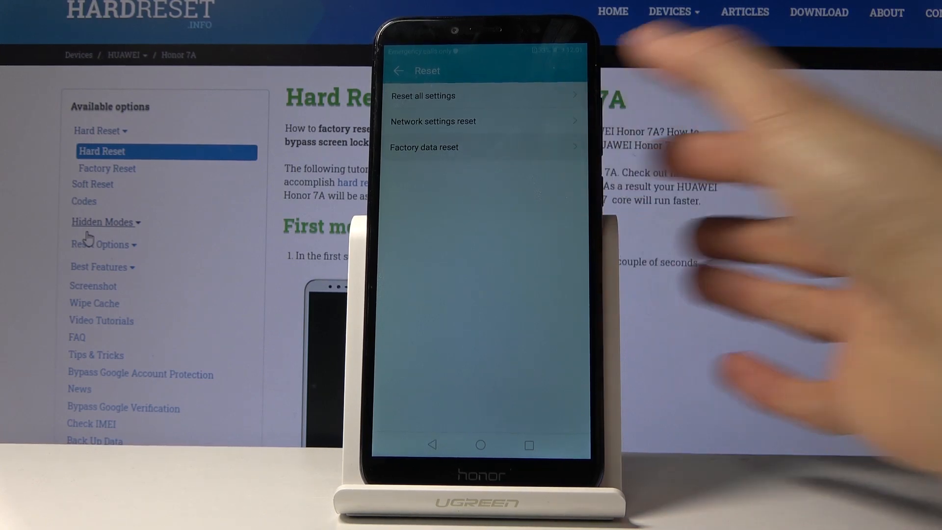
{"action": "left_click", "coordinate": [424, 147]}
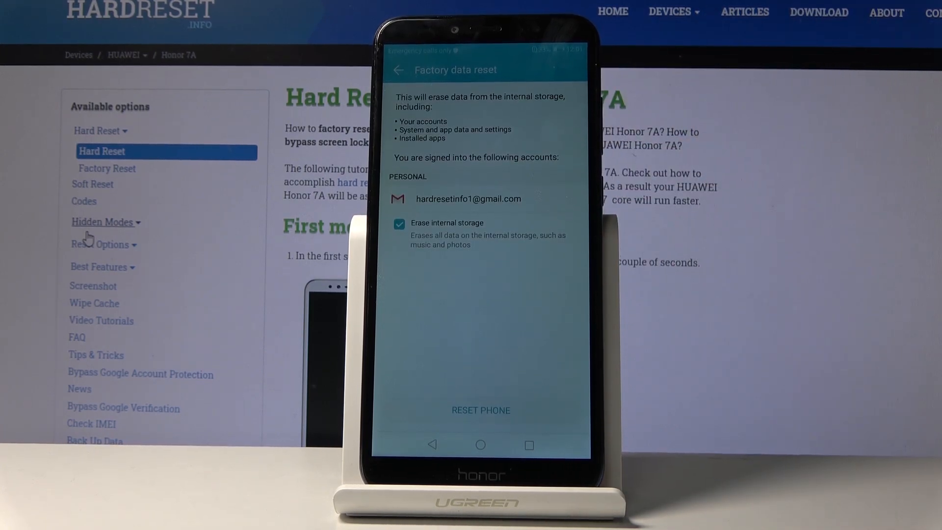
{"action": "left_click", "coordinate": [480, 410]}
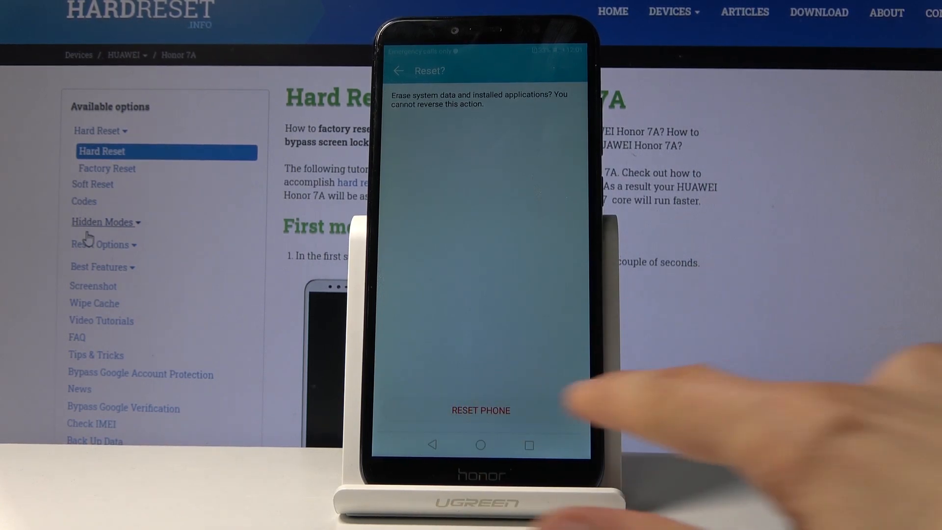
Confirm the factory data reset to erase the phone.
{"action": "left_click", "coordinate": [481, 410]}
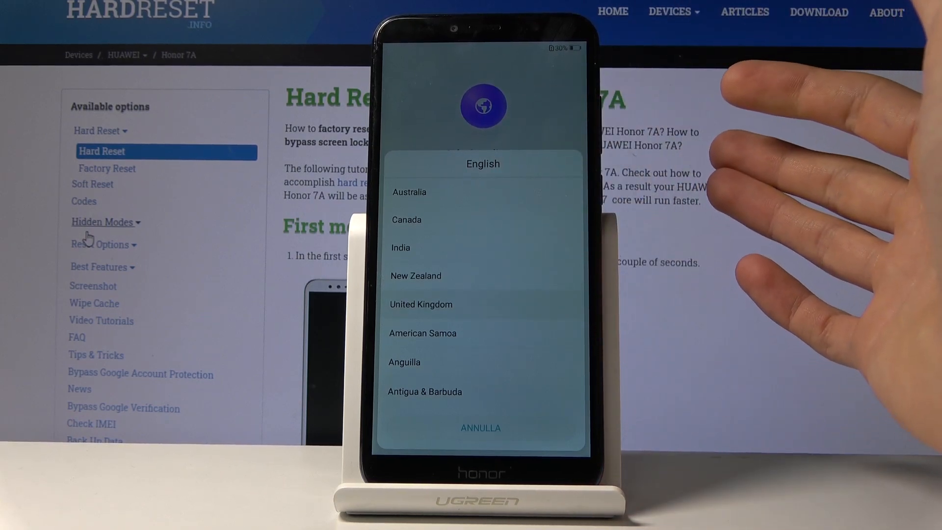
Pick English, agree to the licence and service declaration, and skip the improvement program.
{"action": "left_click", "coordinate": [479, 427]}
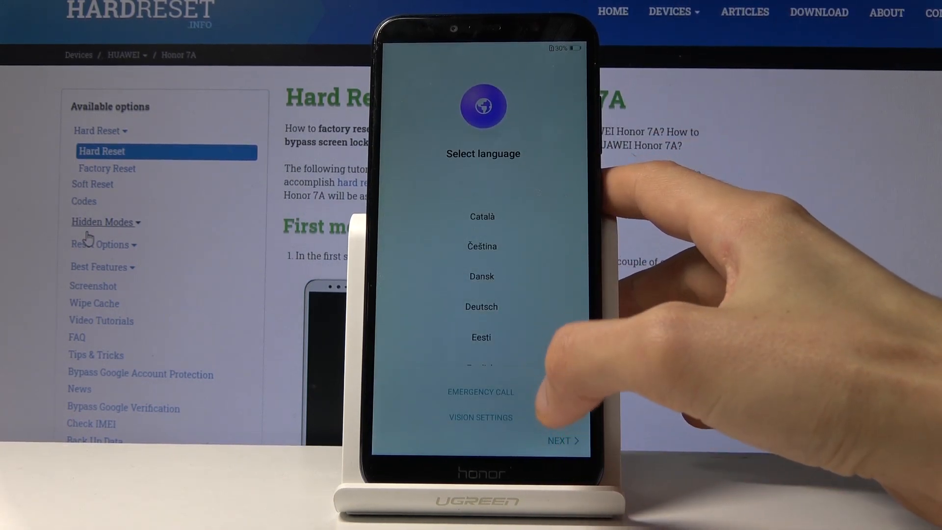
{"action": "scroll", "scroll_direction": "down", "scroll_amount": 3}
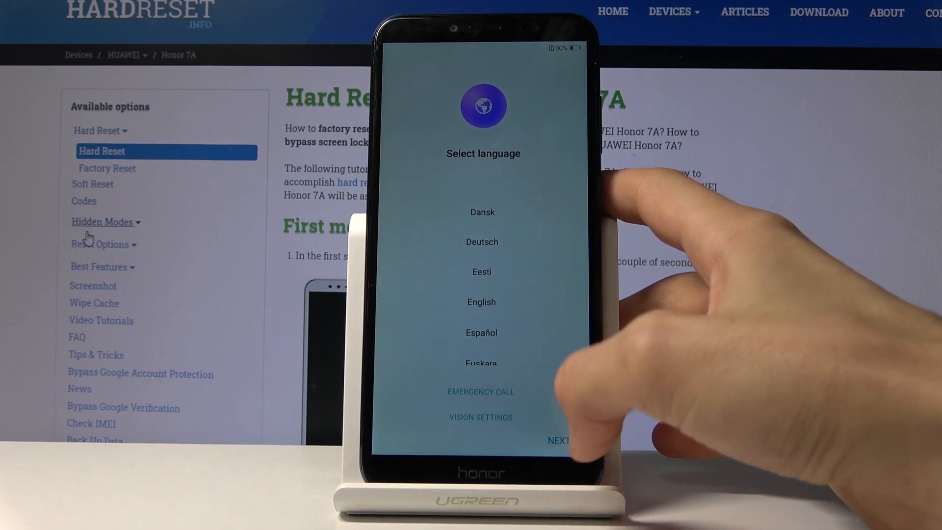
{"action": "left_click", "coordinate": [556, 439]}
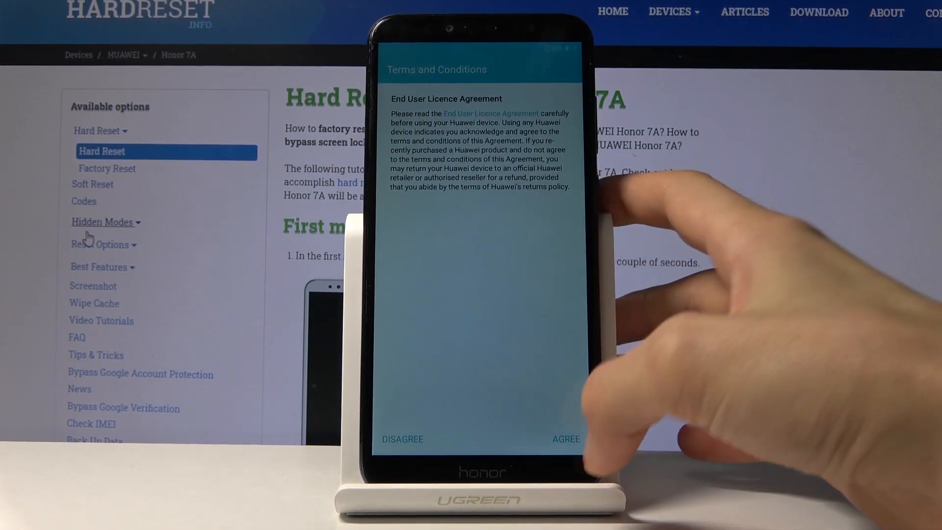
{"action": "left_click", "coordinate": [565, 439]}
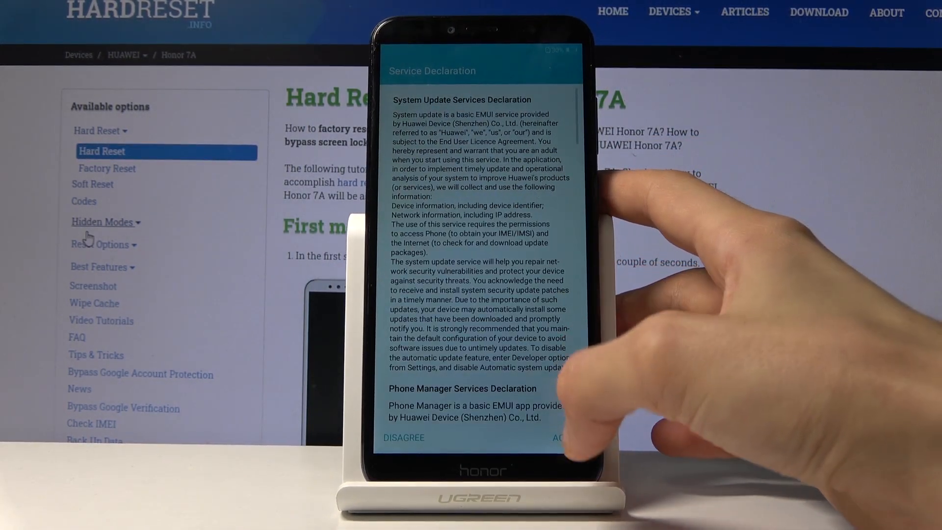
{"action": "left_click", "coordinate": [561, 437]}
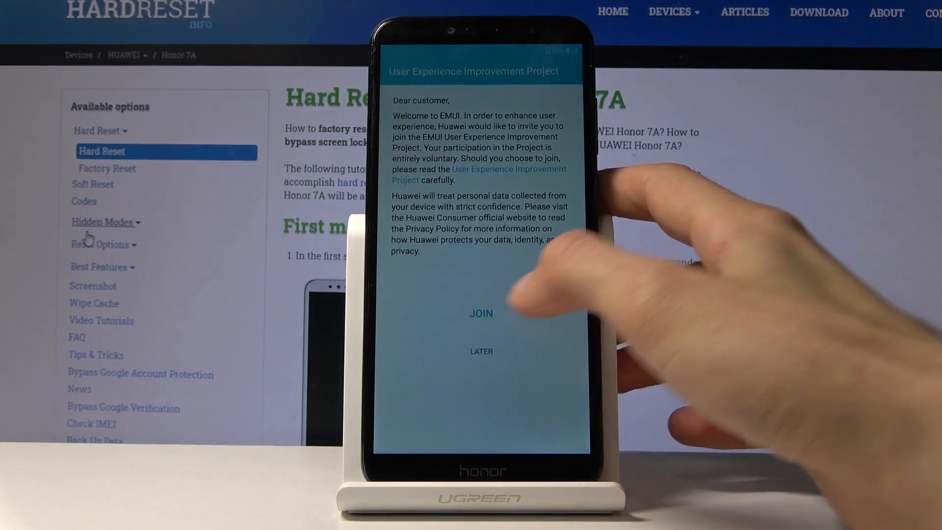
{"action": "left_click", "coordinate": [481, 313]}
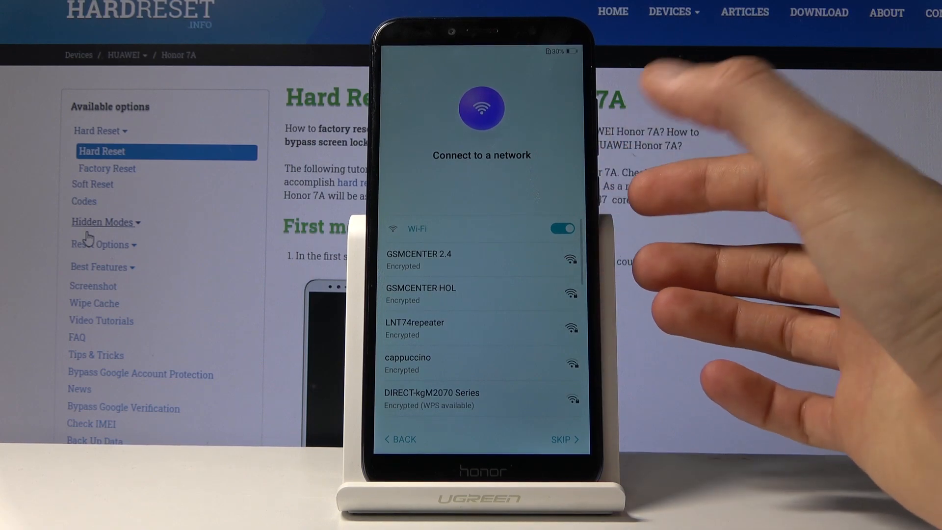
{"action": "mouse_move", "coordinate": [721, 330]}
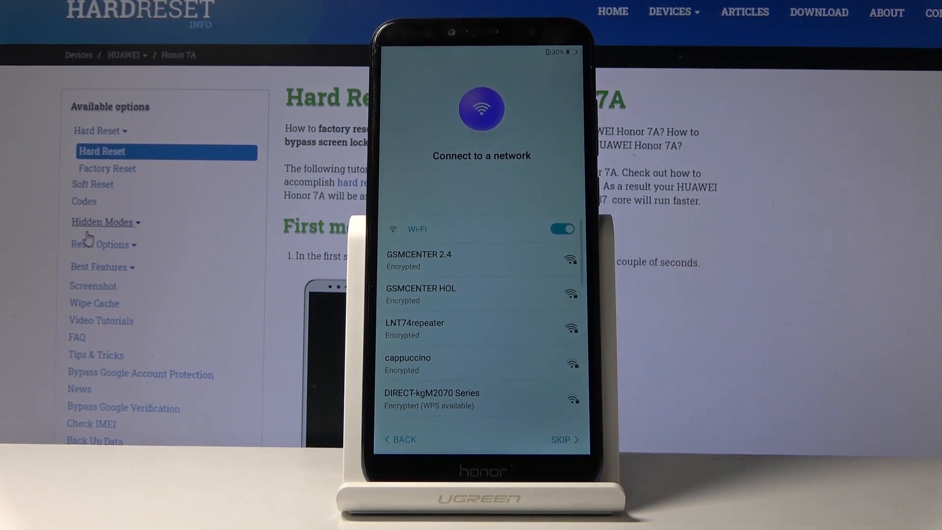
Skip Wi-Fi, accept Google terms, set up as new, decline Cloud, skip protection, and finish.
{"action": "left_click", "coordinate": [560, 439]}
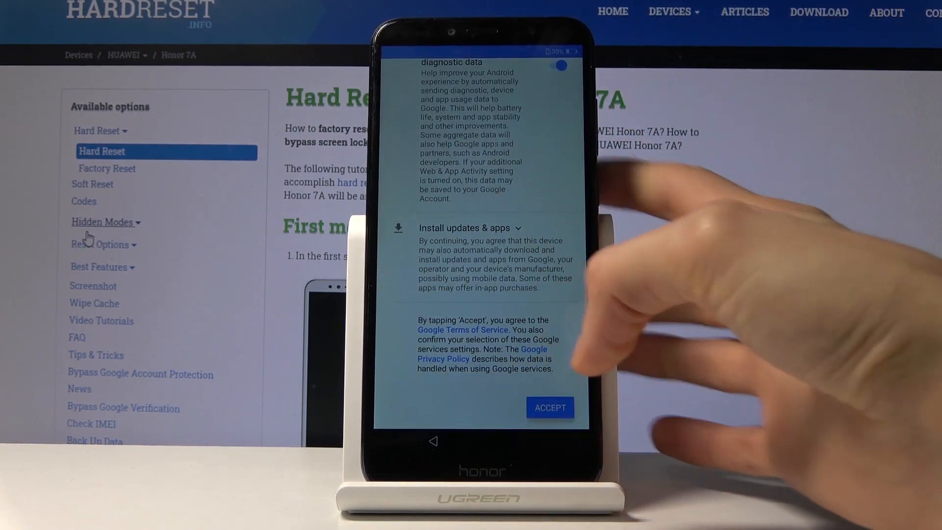
{"action": "left_click", "coordinate": [548, 408]}
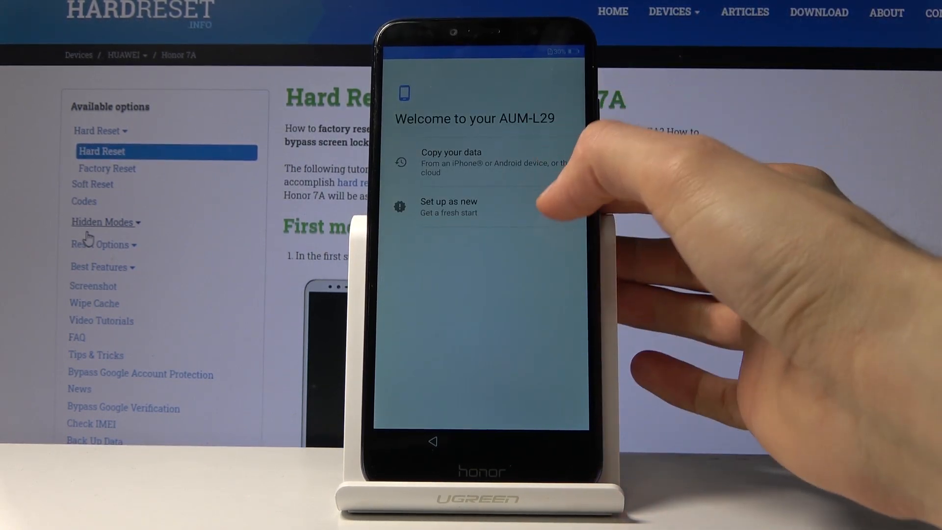
{"action": "left_click", "coordinate": [474, 161]}
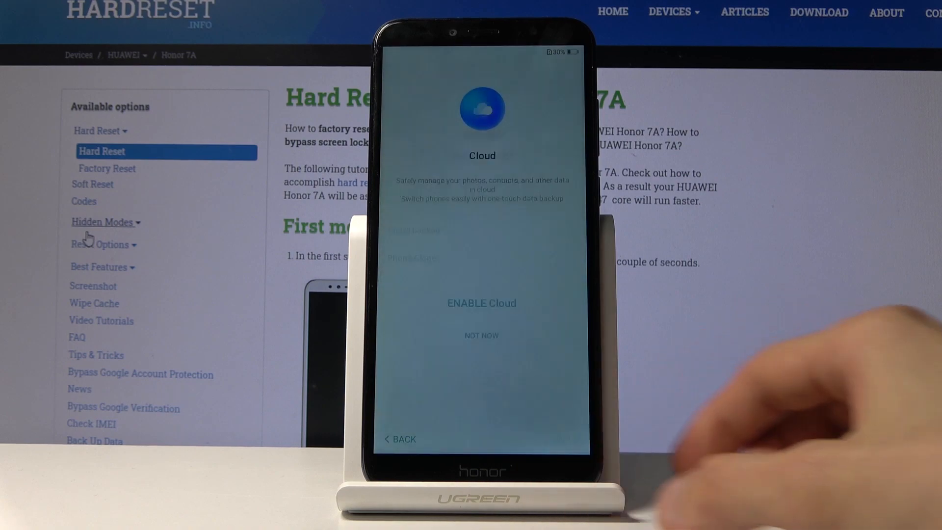
{"action": "left_click", "coordinate": [482, 335]}
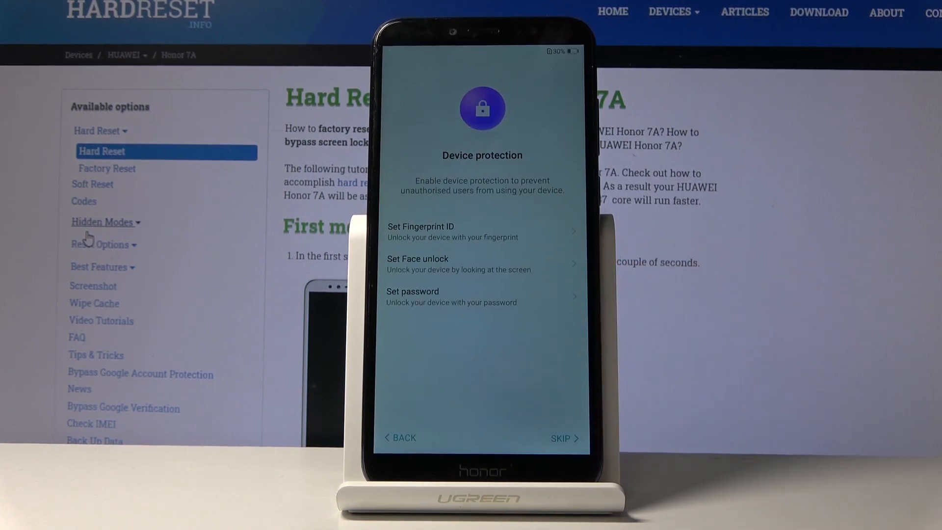
{"action": "left_click", "coordinate": [564, 437]}
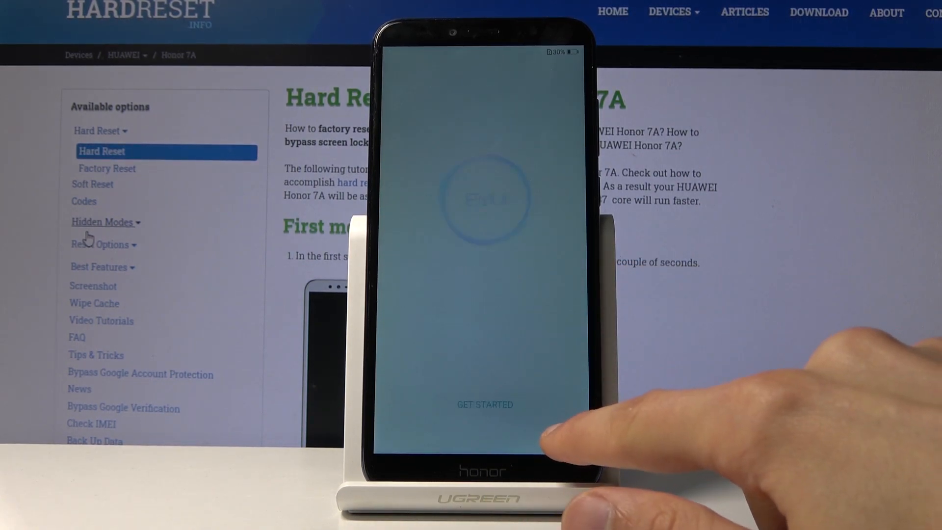
{"action": "left_click", "coordinate": [484, 404]}
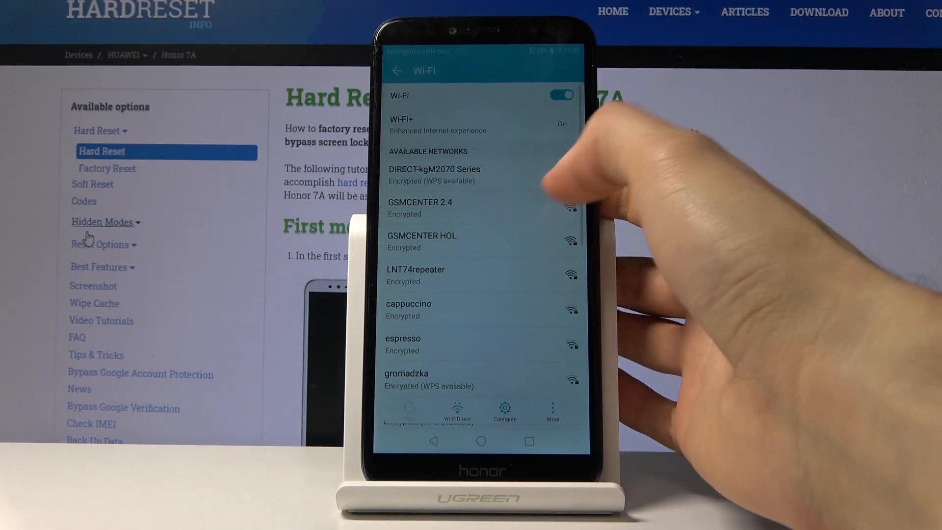
Select the GSMCENTER 2.4 network in the Wi-Fi list to open its connection dialog.
{"action": "left_click", "coordinate": [419, 207]}
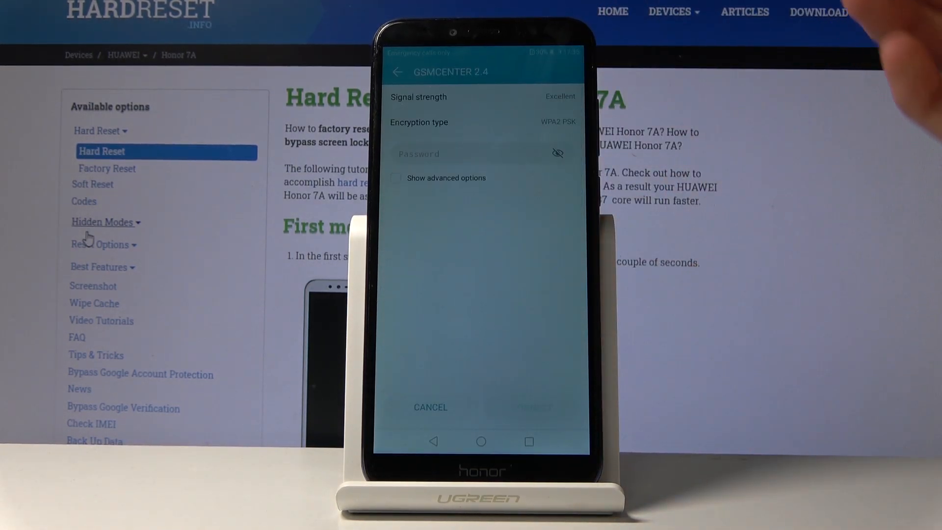